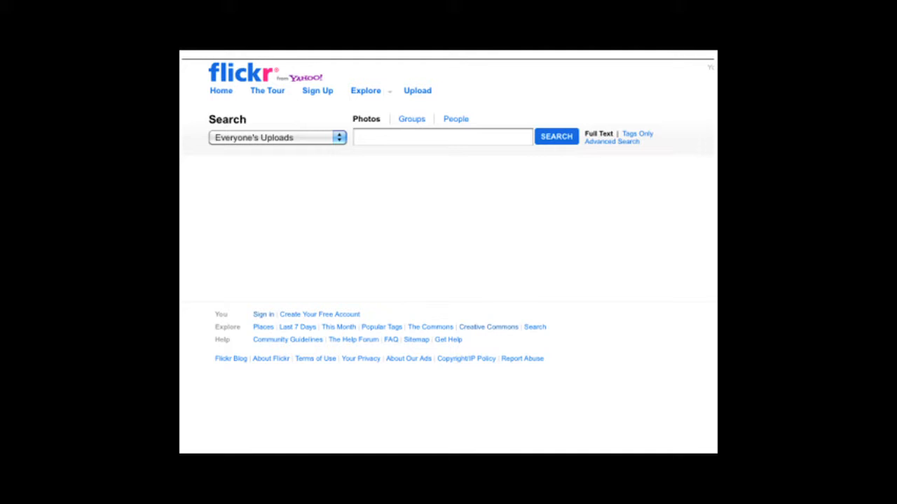
# Open Flickr's advanced photo search options to restrict results to Creative Commons content.
pyautogui.click(611, 142)
pyautogui.write('abandon school')
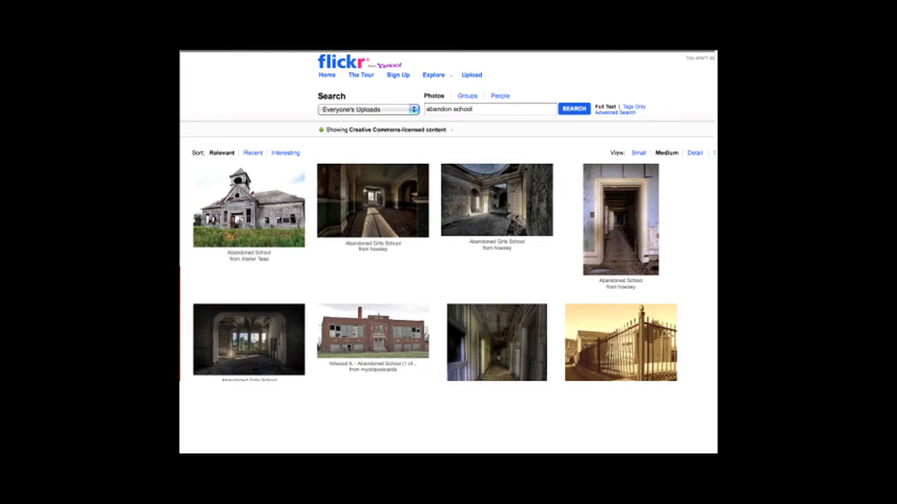
# Open the first search result, Atelier Teee's 'Abandoned School' photo page.
pyautogui.click(248, 208)
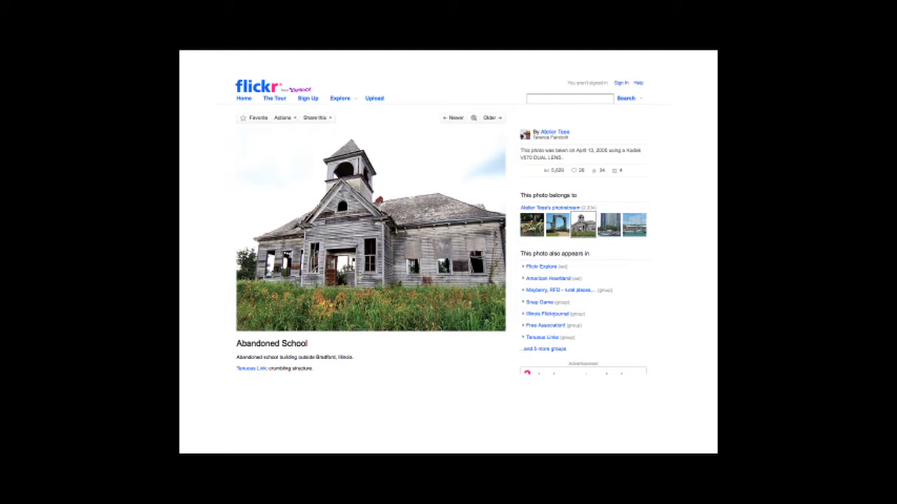
# View all sizes of the 'Abandoned School' photo via the Actions menu.
pyautogui.click(284, 117)
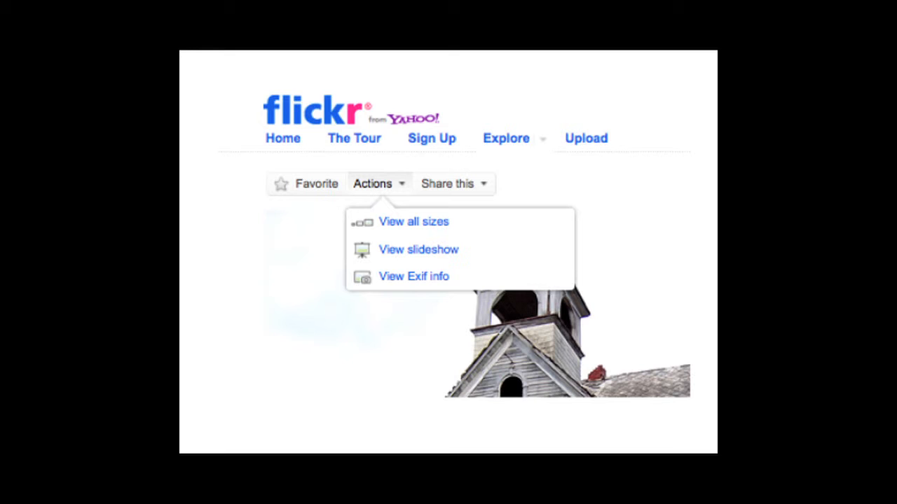
pyautogui.click(413, 221)
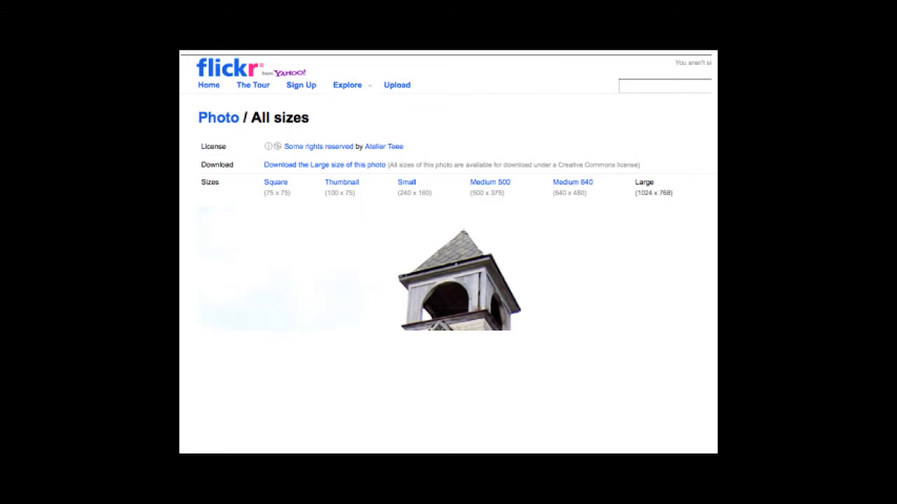
pyautogui.click(324, 165)
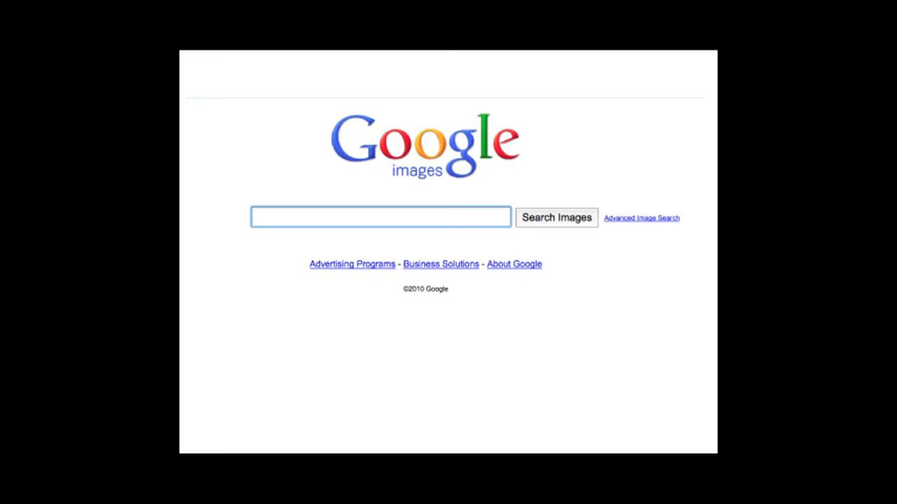
# Open Google's Advanced Image Search form from the link beside Search Images.
pyautogui.click(641, 218)
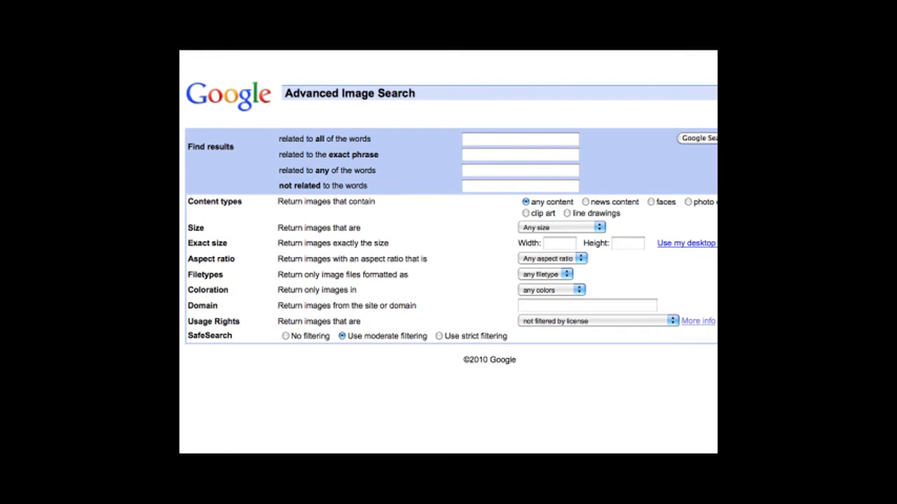